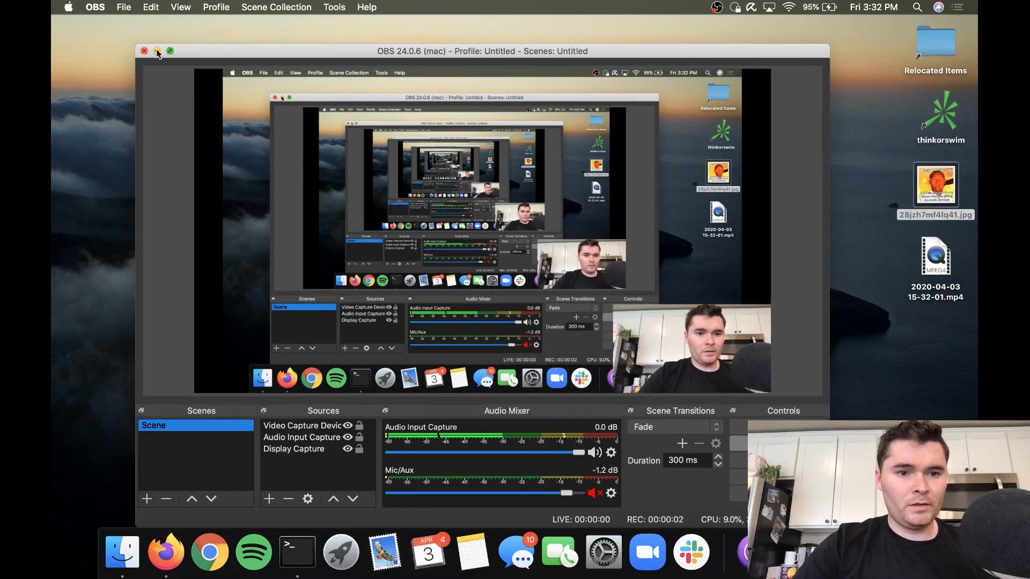
Minimize the OBS Studio window to reveal the liked tweet about gau and zoom URLs
click(156, 50)
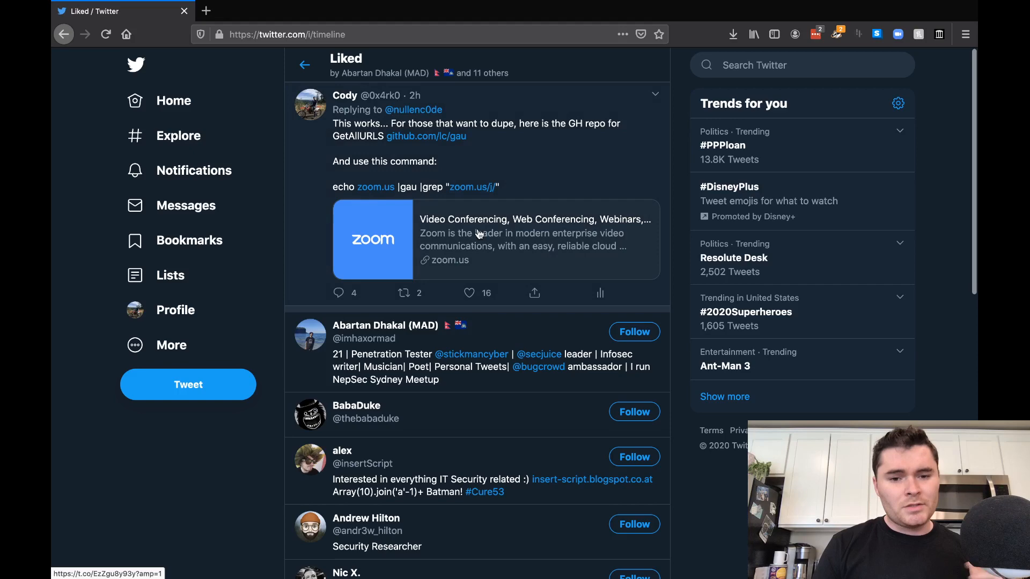
Open the gau reply's thread and scroll to the original getallurls zoom tweet
click(477, 160)
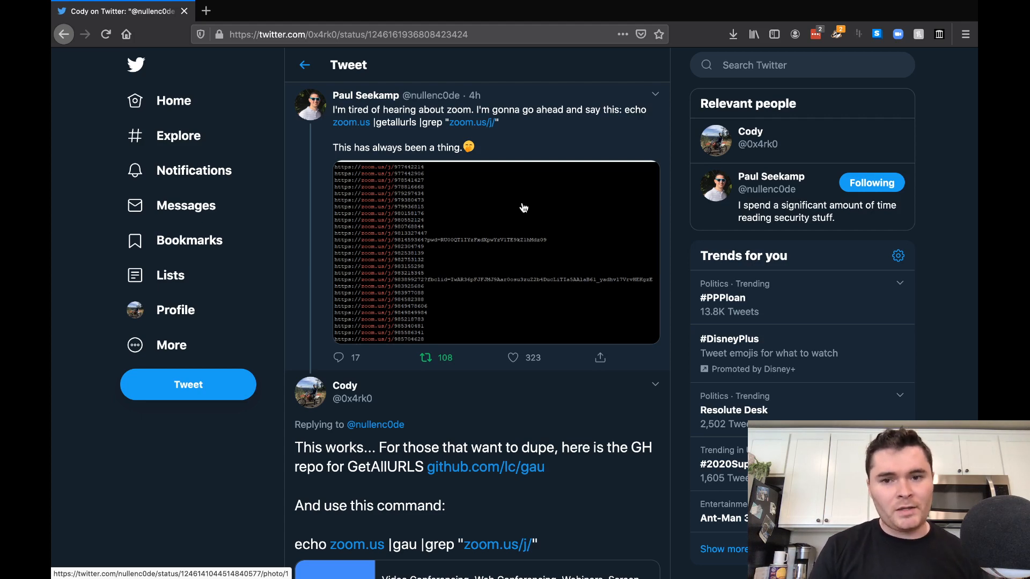
scroll(down, 3)
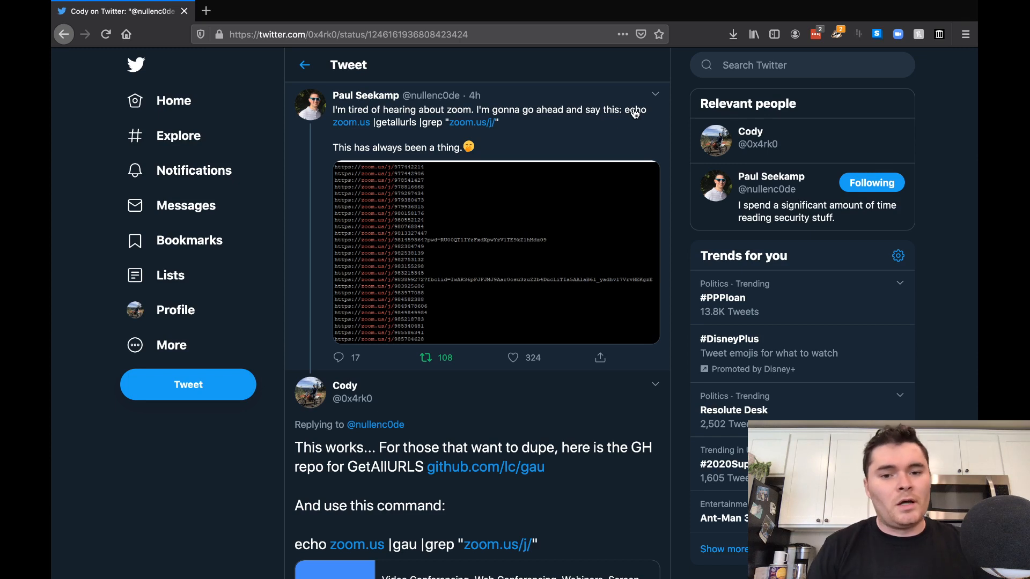
mouse_move(535, 89)
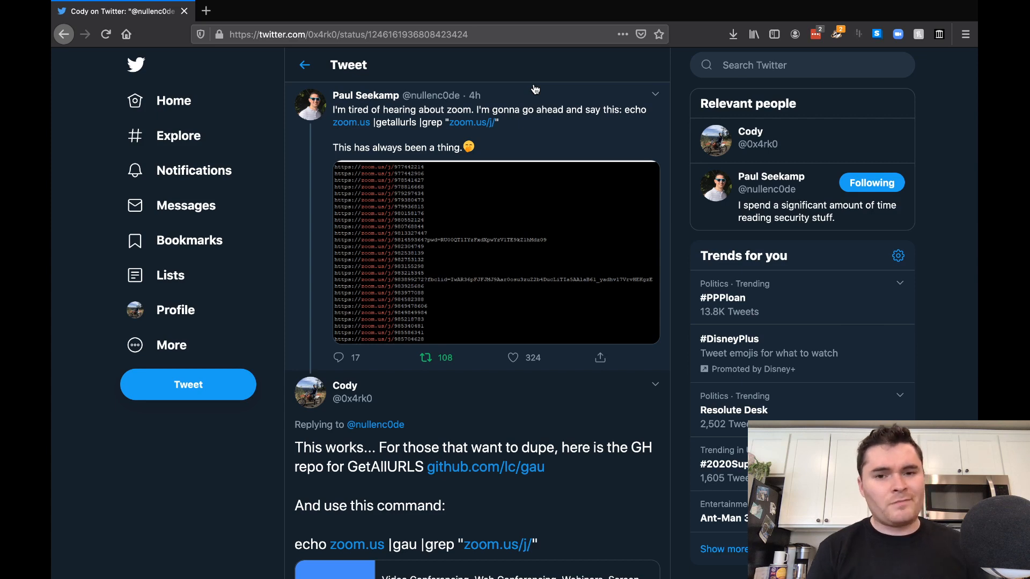
mouse_move(494, 125)
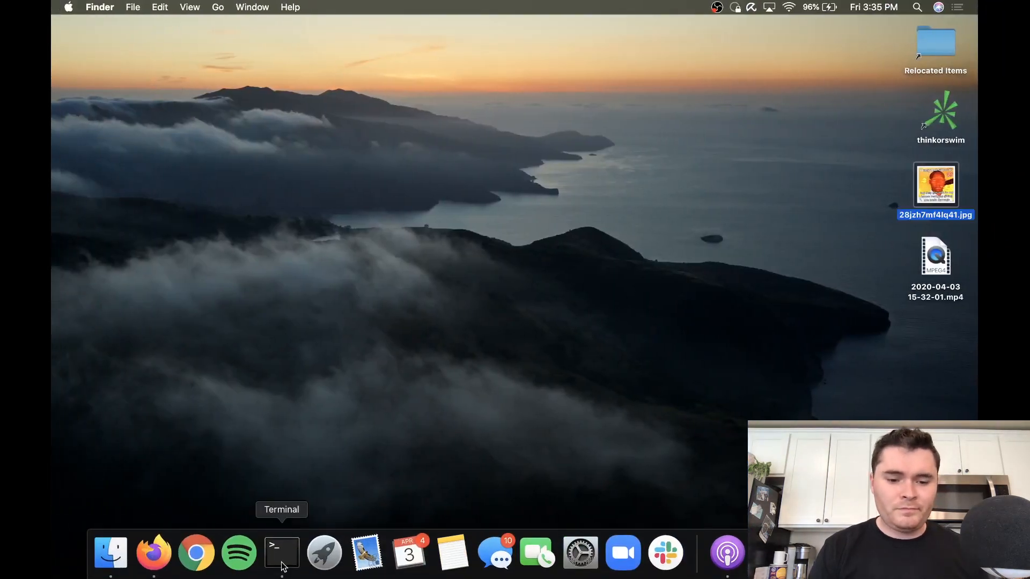
Bring Terminal forward and select 'getallurls' in its command-not-found error
click(281, 552)
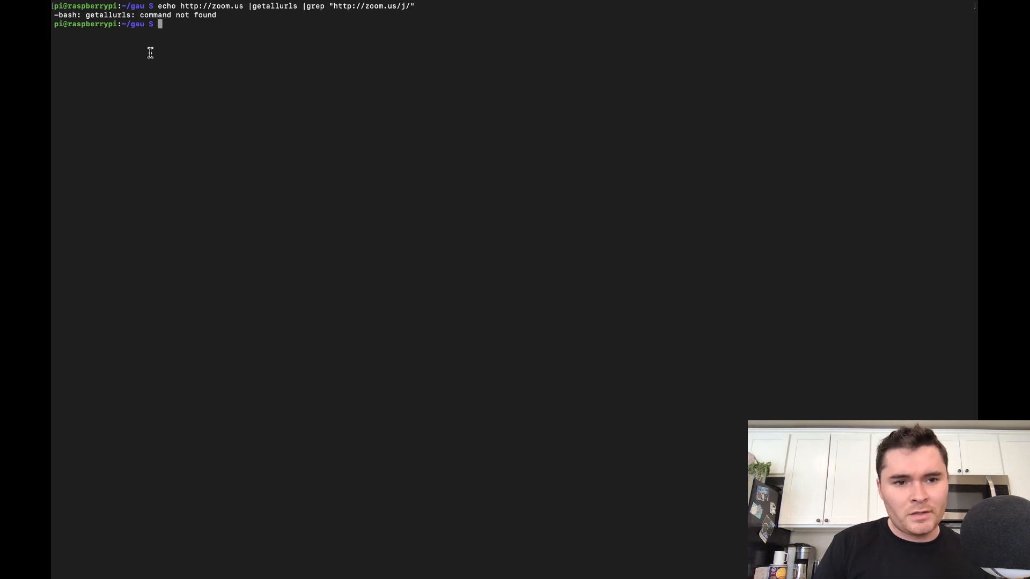
double_click(106, 15)
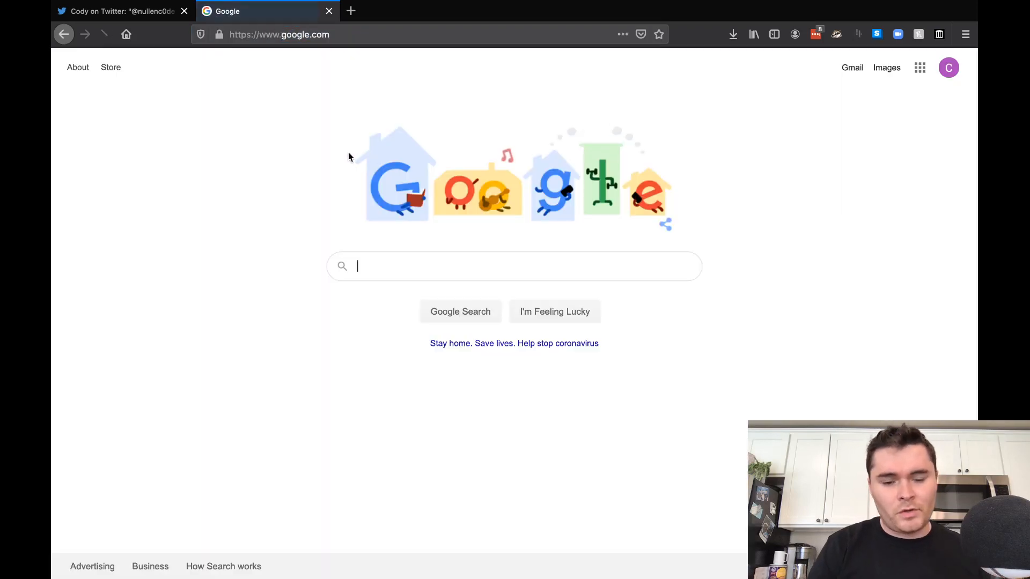
Search Google for getallurls, follow lc/hacks to lc/gau, and read the README
text(getallurls)
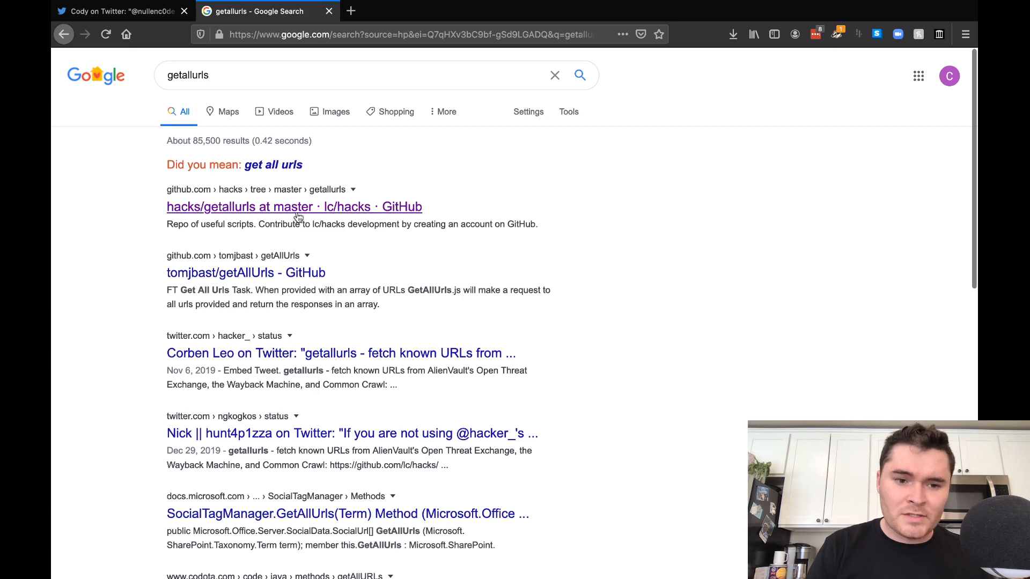
click(295, 207)
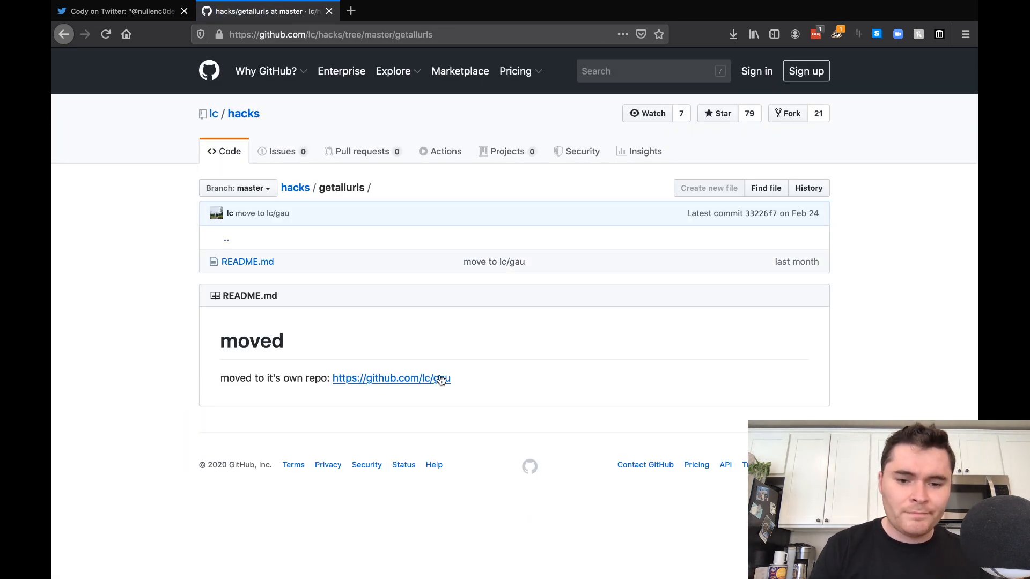
click(391, 378)
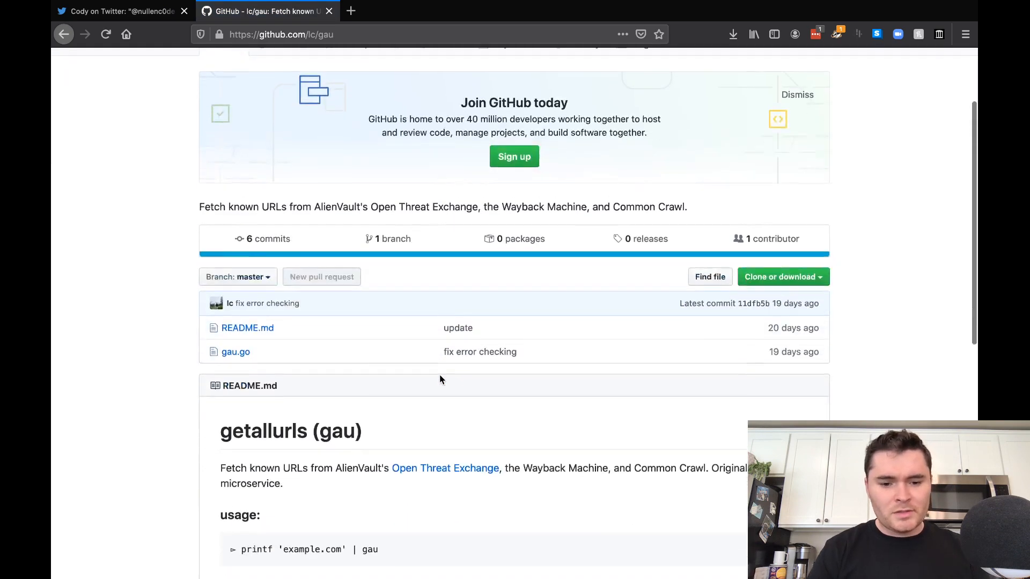
scroll(down, 3)
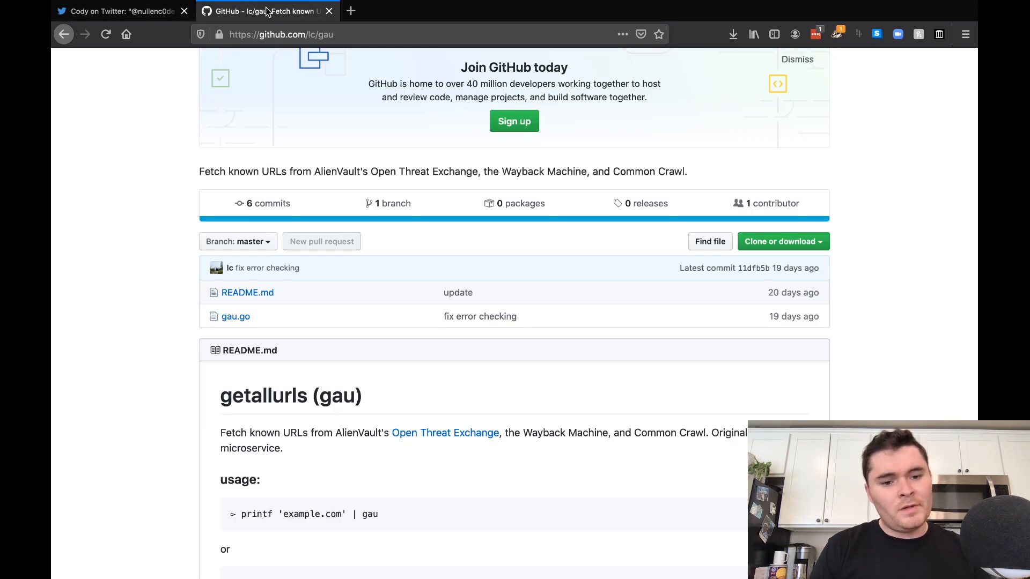
scroll(down, 3)
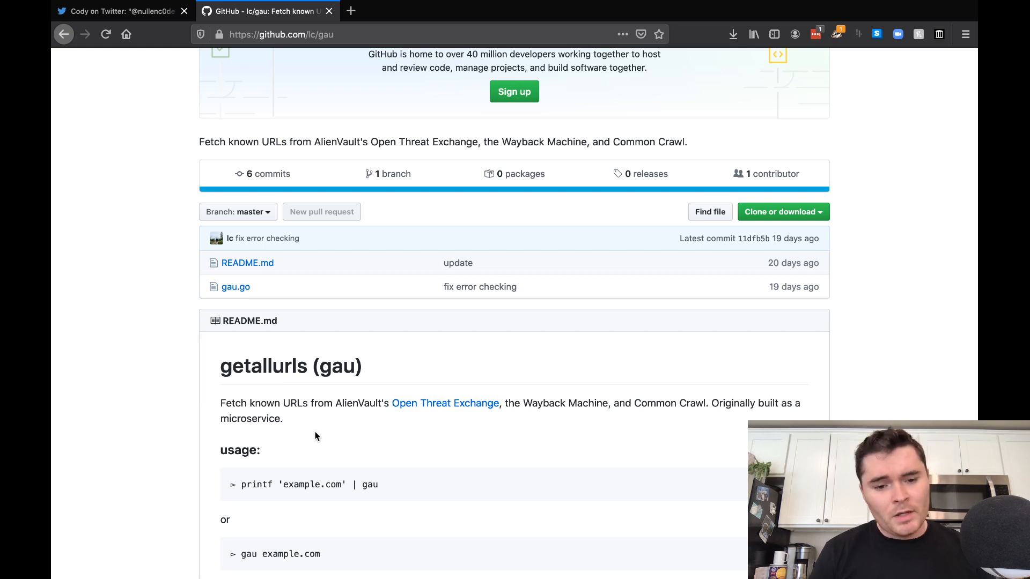
scroll(down, 3)
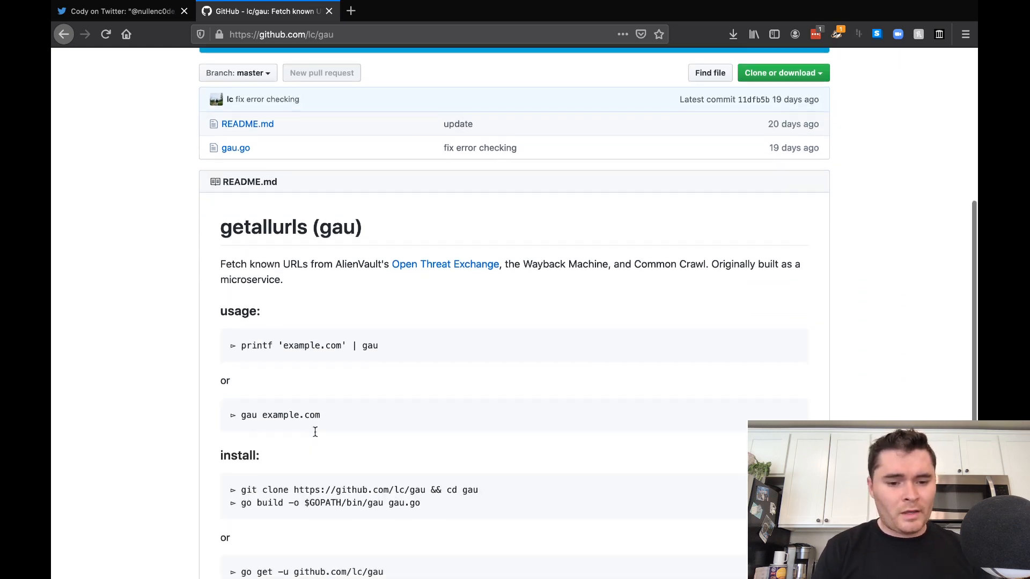
scroll(down, 3)
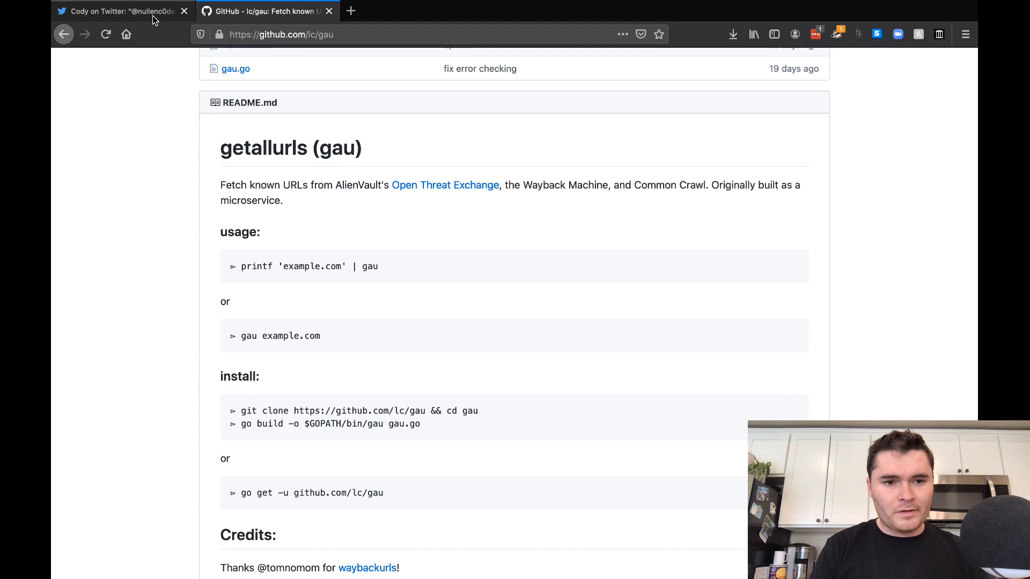
Compare the tweet's command against the gau README, then open gau.go
click(118, 11)
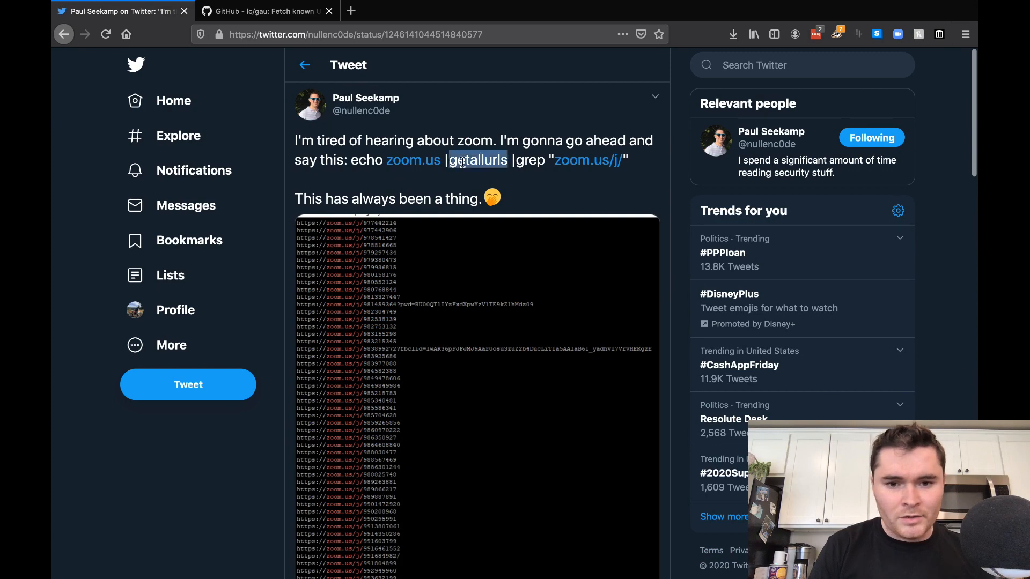
click(266, 12)
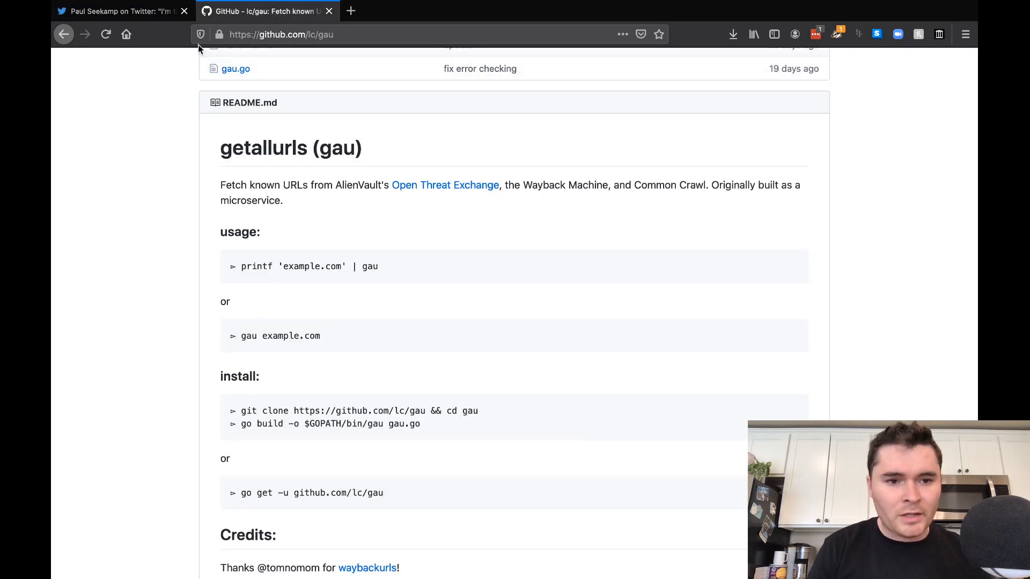
scroll(down, 3)
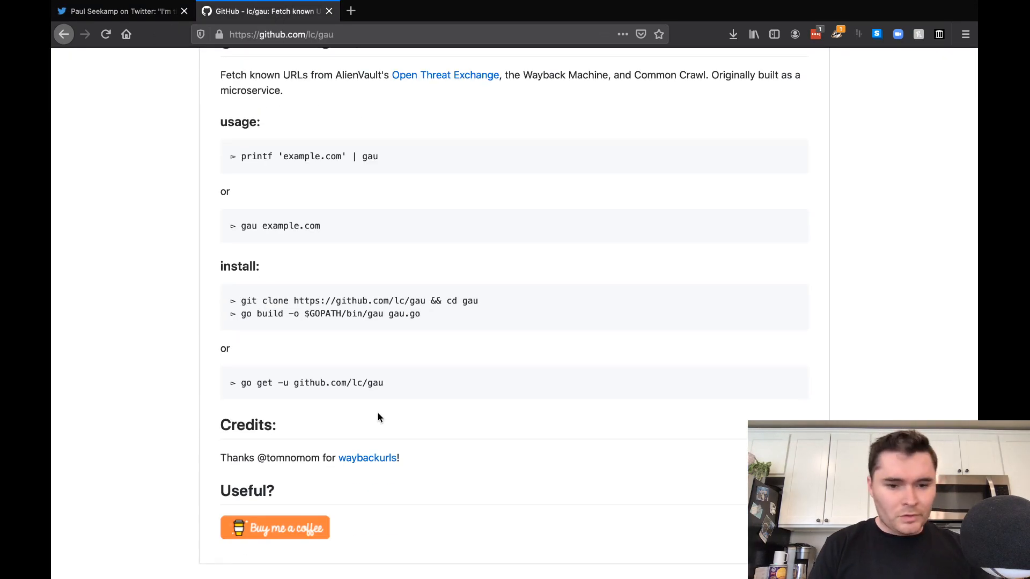
click(122, 11)
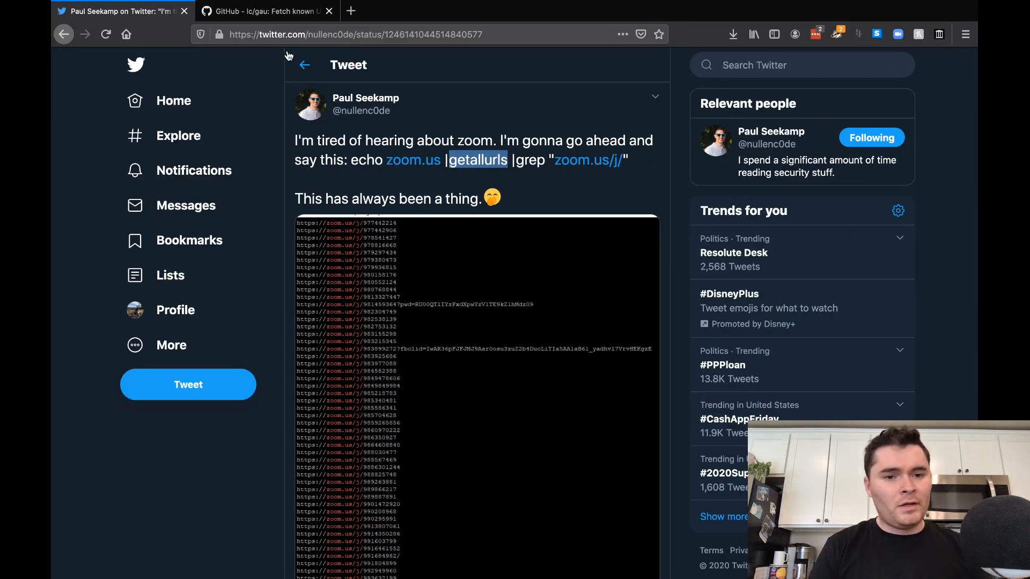
click(267, 11)
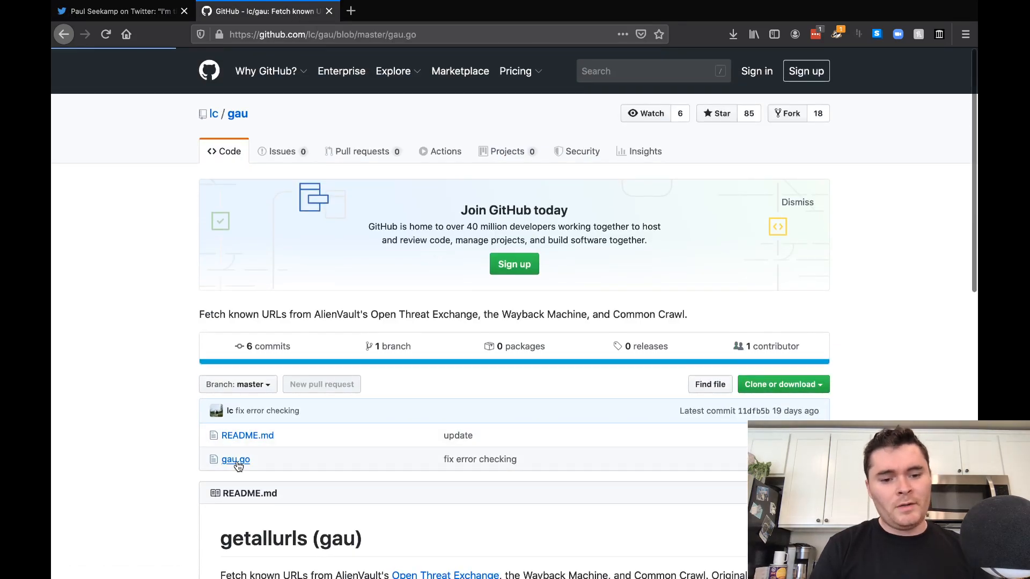
click(235, 459)
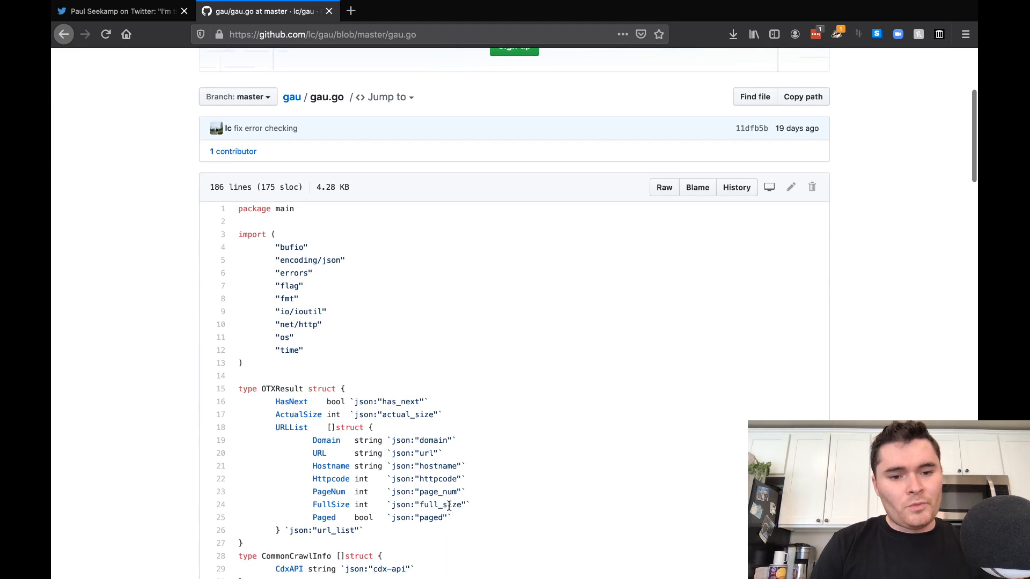
Scroll gau.go to getOtxUrls and select 'hostname' in the AlienVault OTX request URL
scroll(down, 3)
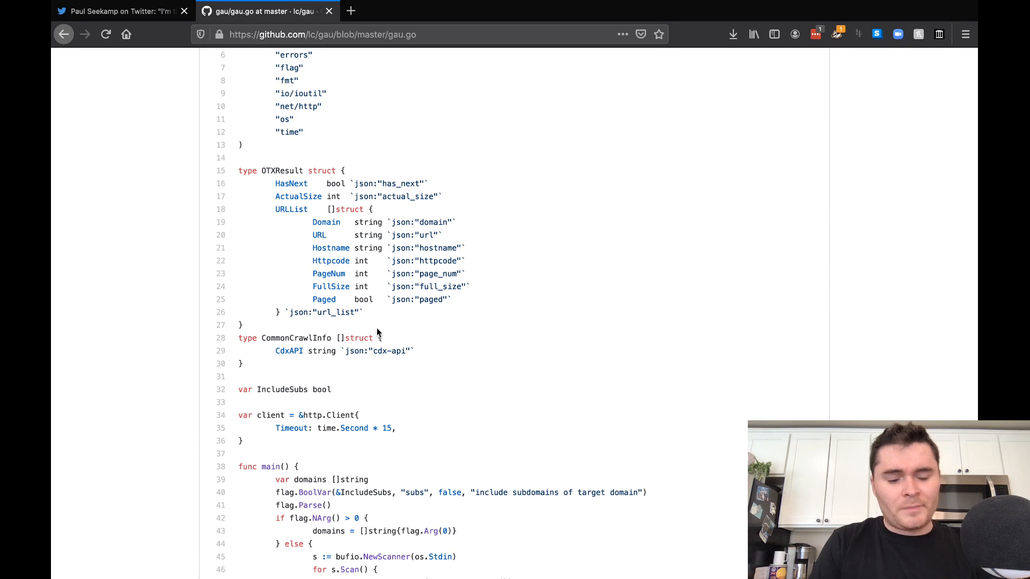
scroll(down, 3)
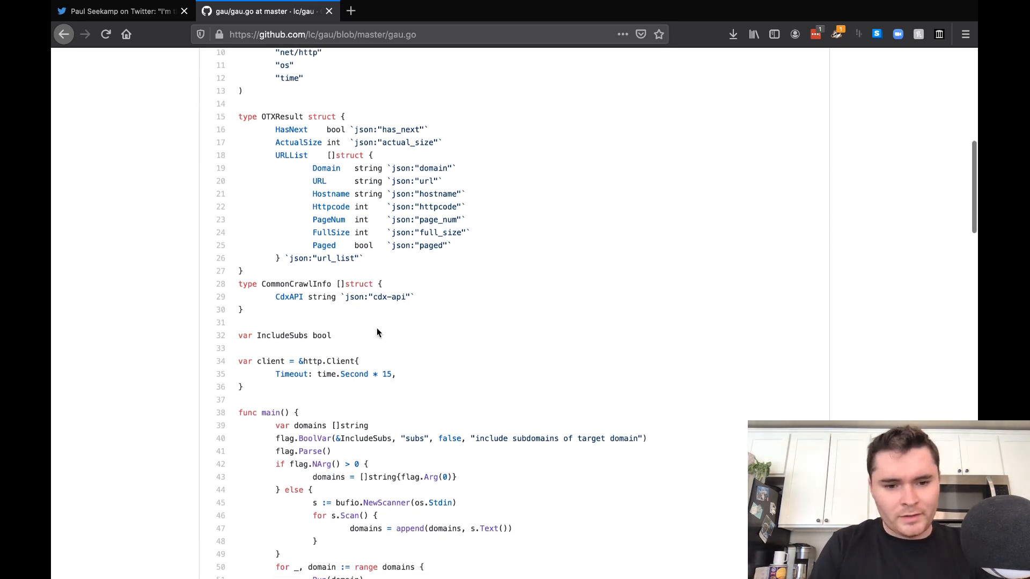
scroll(down, 3)
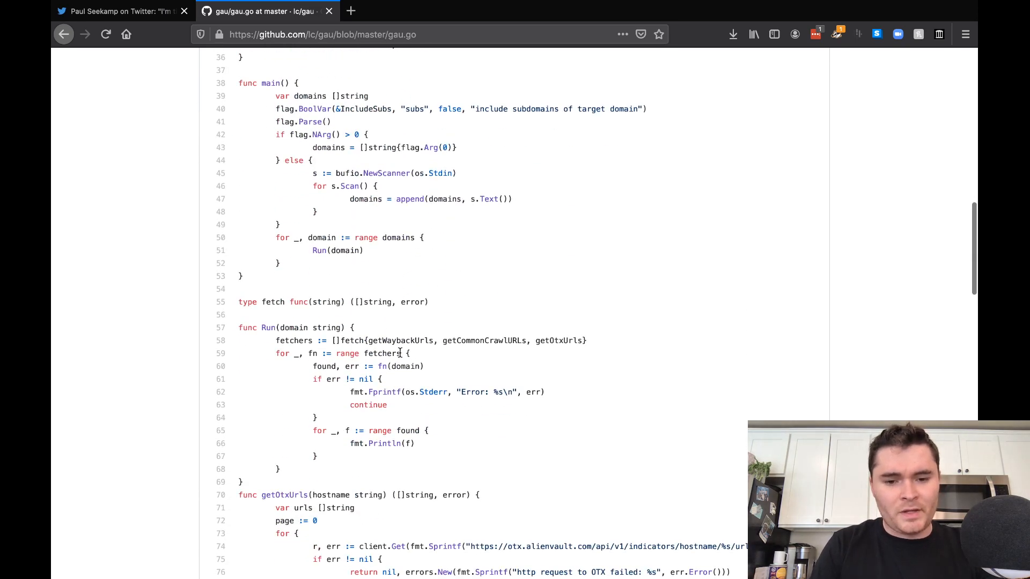
scroll(down, 3)
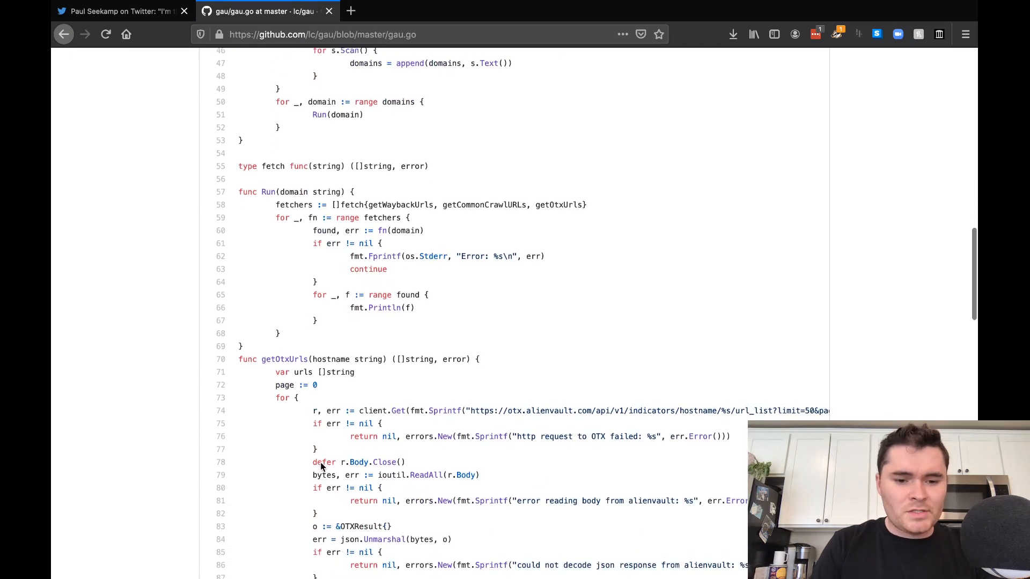
scroll(down, 3)
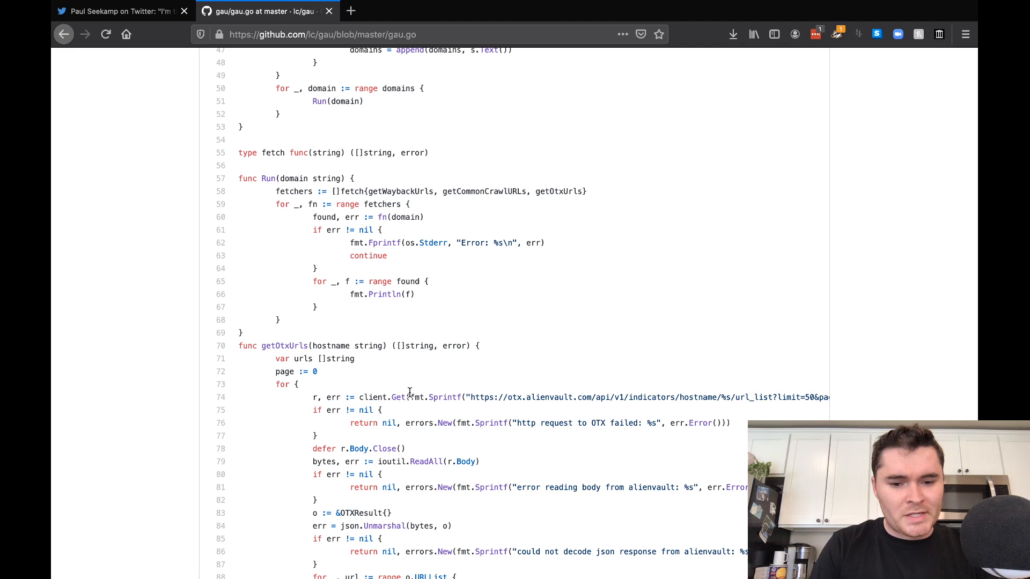
mouse_move(462, 399)
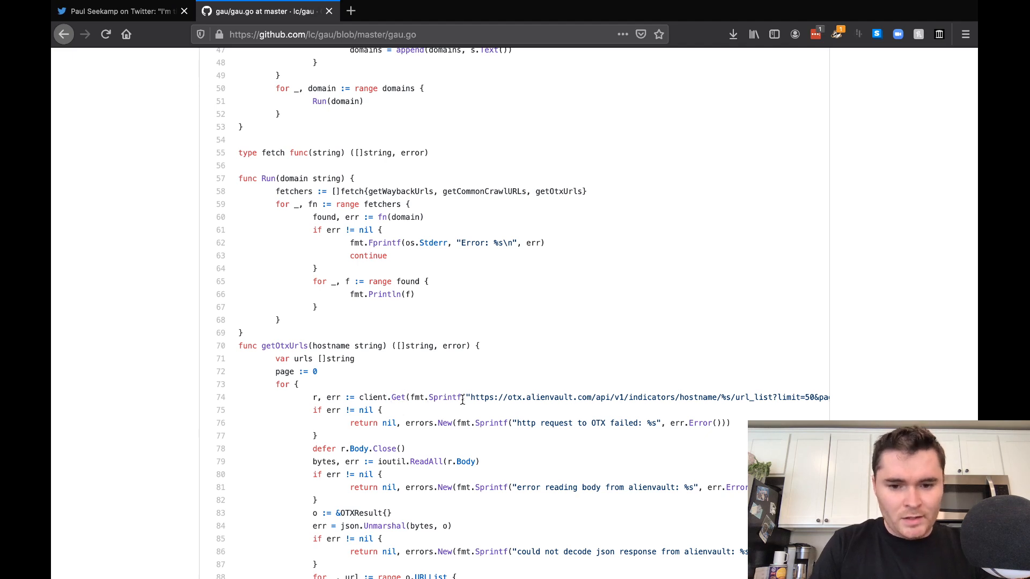
click(459, 397)
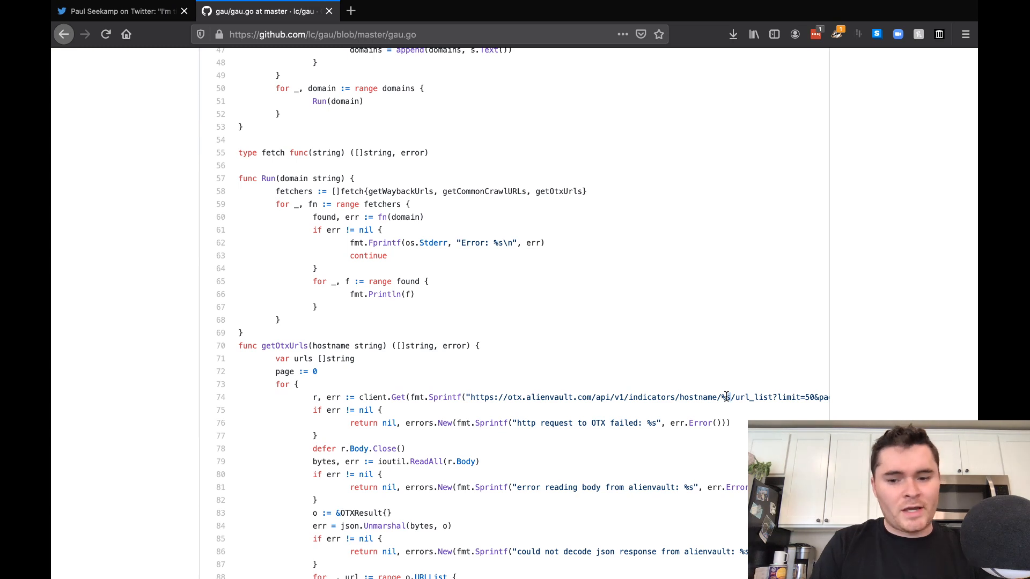
scroll(right, 3)
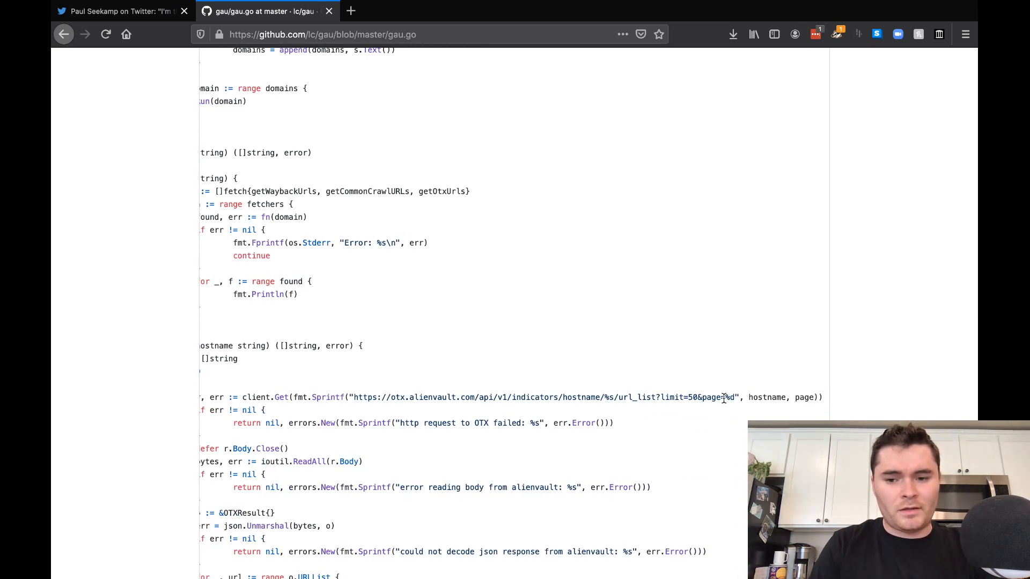
double_click(767, 398)
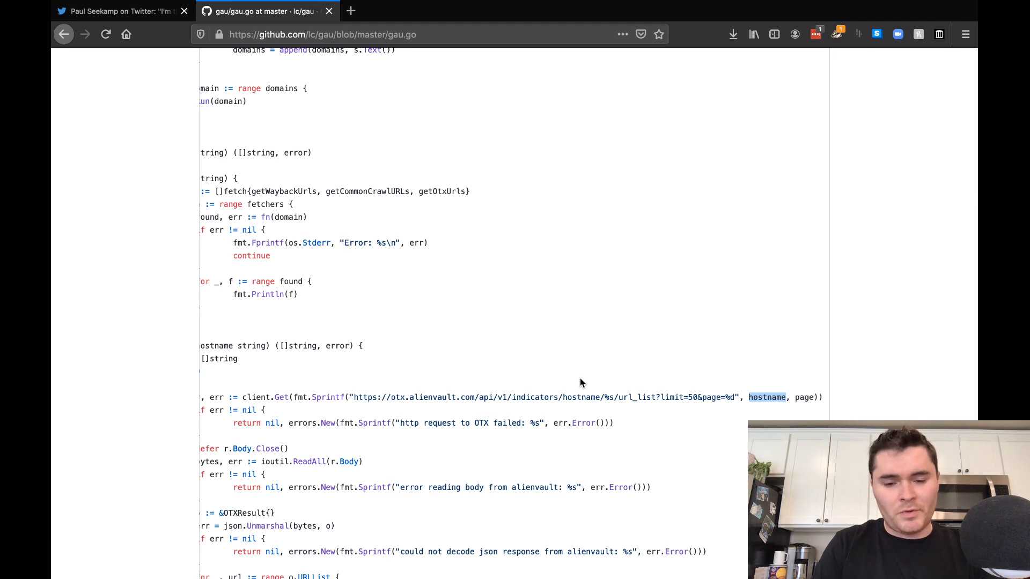
mouse_move(410, 433)
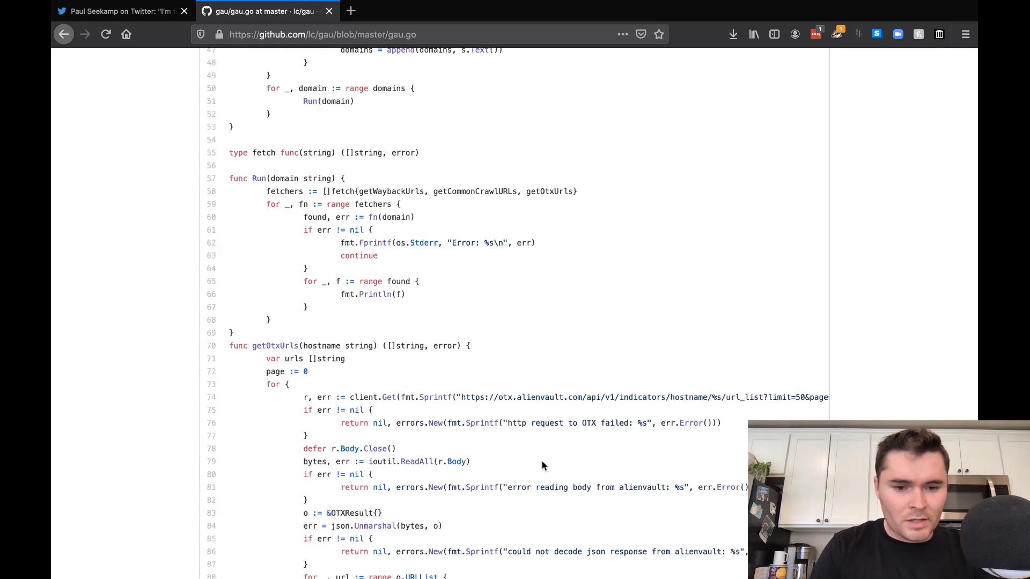
scroll(down, 3)
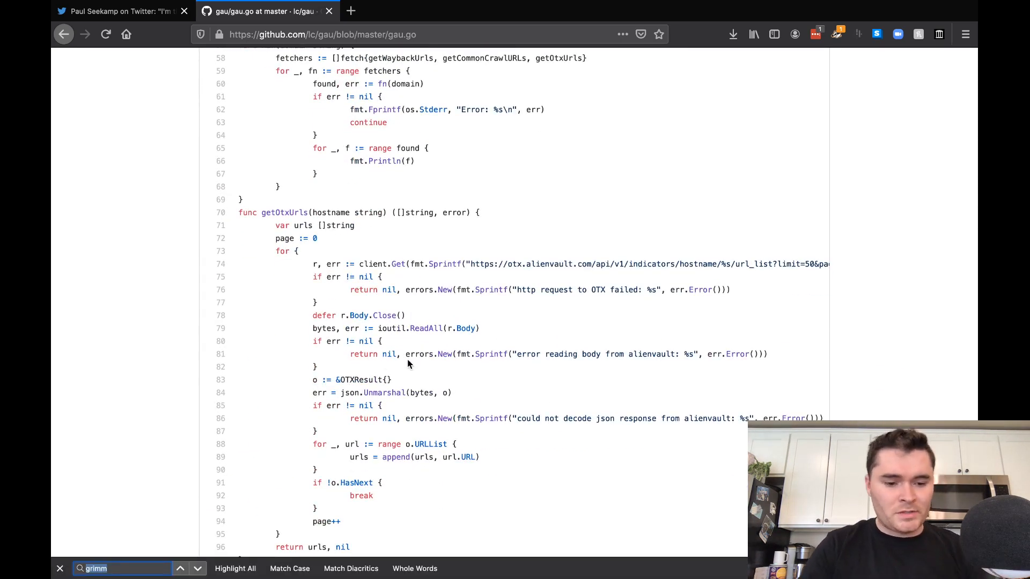
Find 'http' in gau.go and step through matches to the Common Crawl request
text(hr)
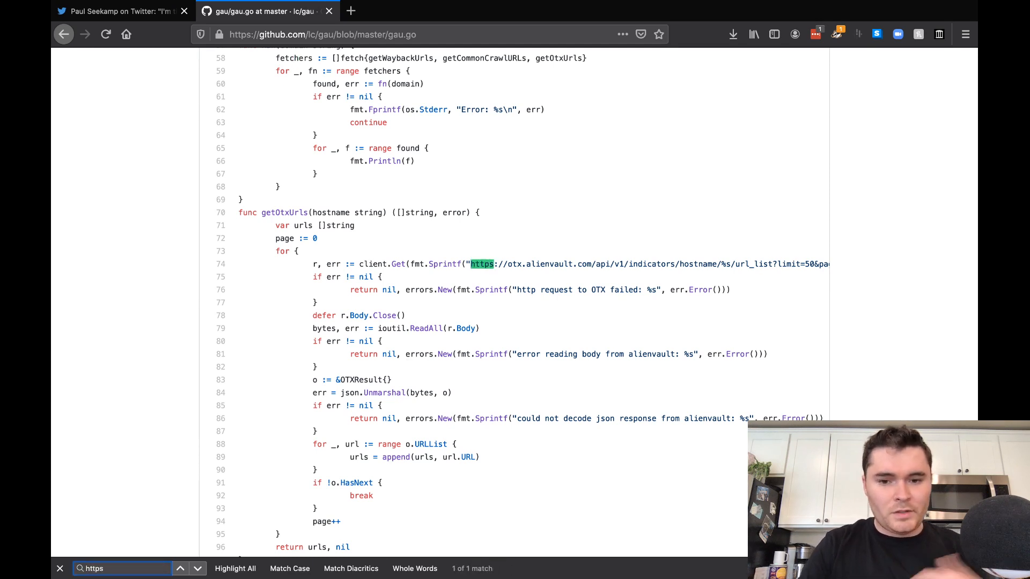
click(196, 568)
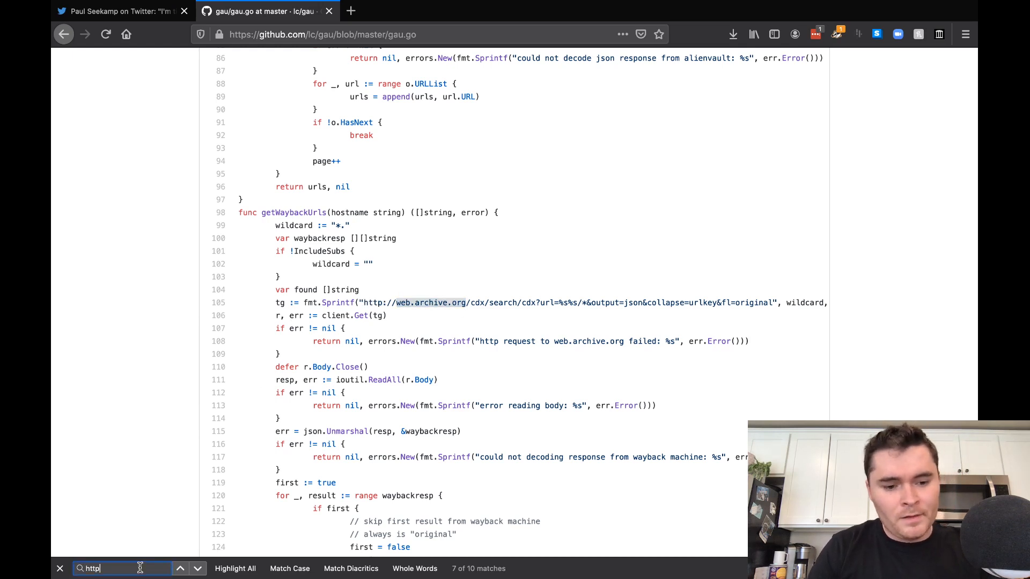
click(197, 568)
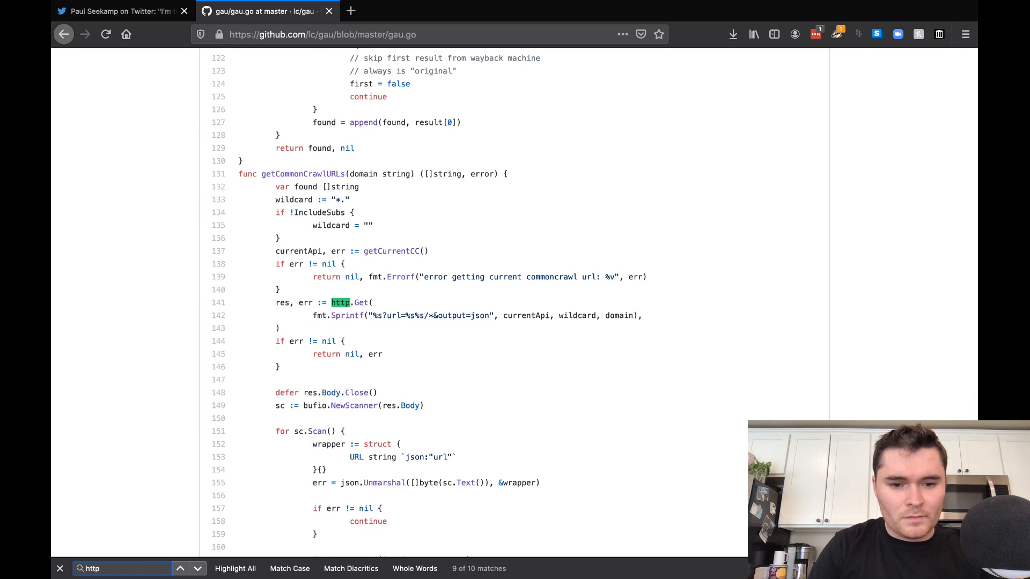
mouse_move(470, 330)
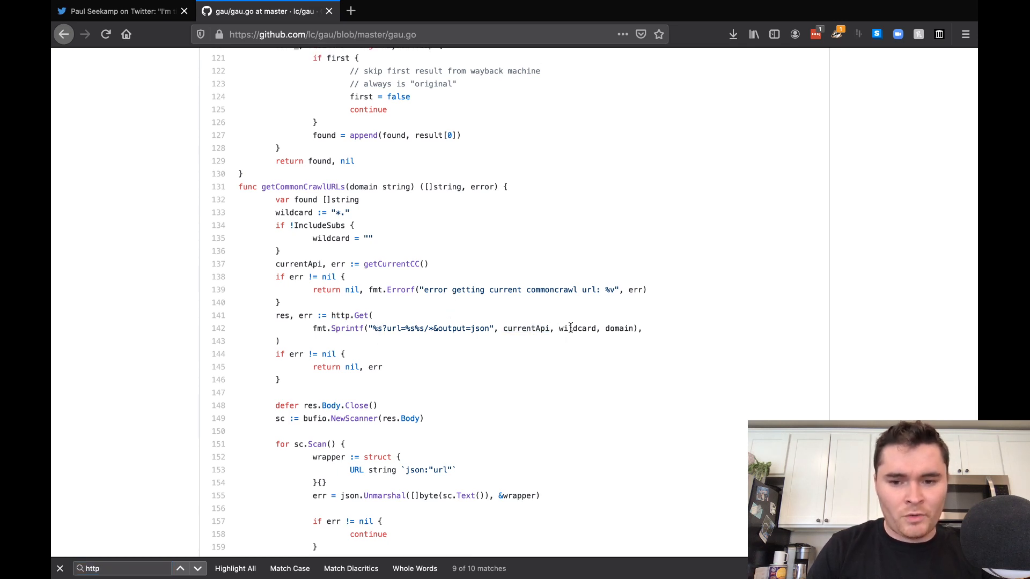
double_click(617, 329)
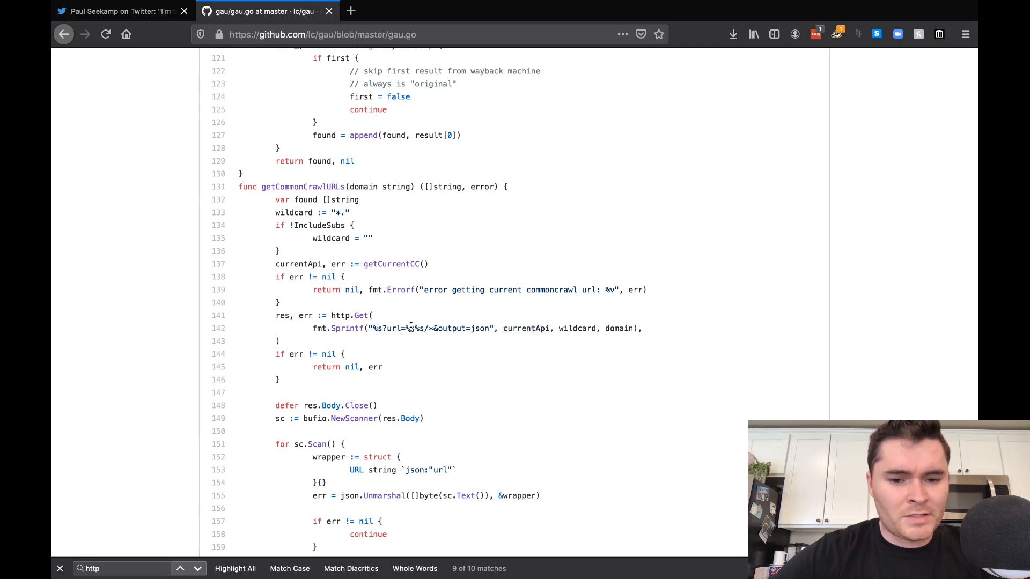
double_click(577, 329)
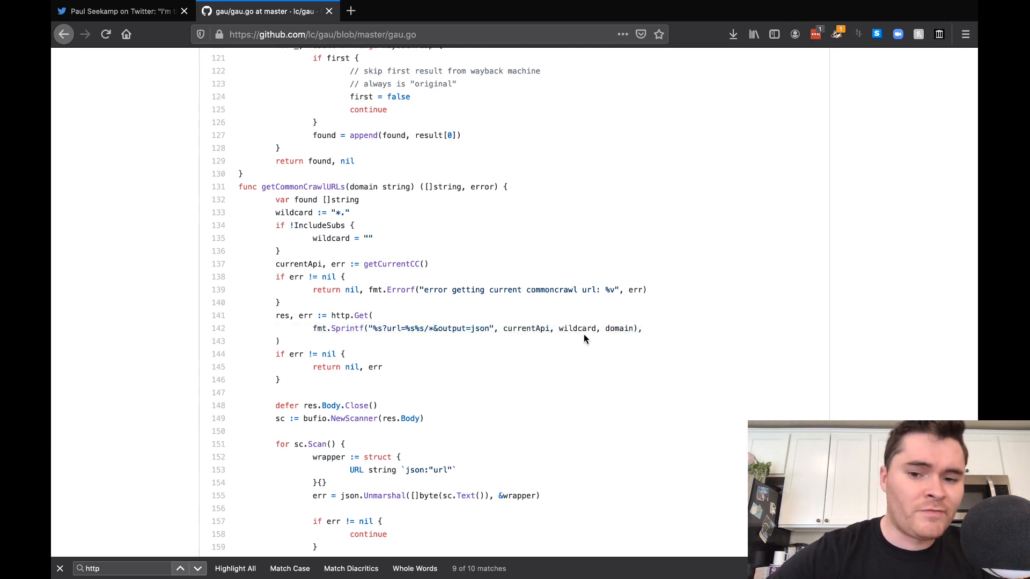
double_click(577, 328)
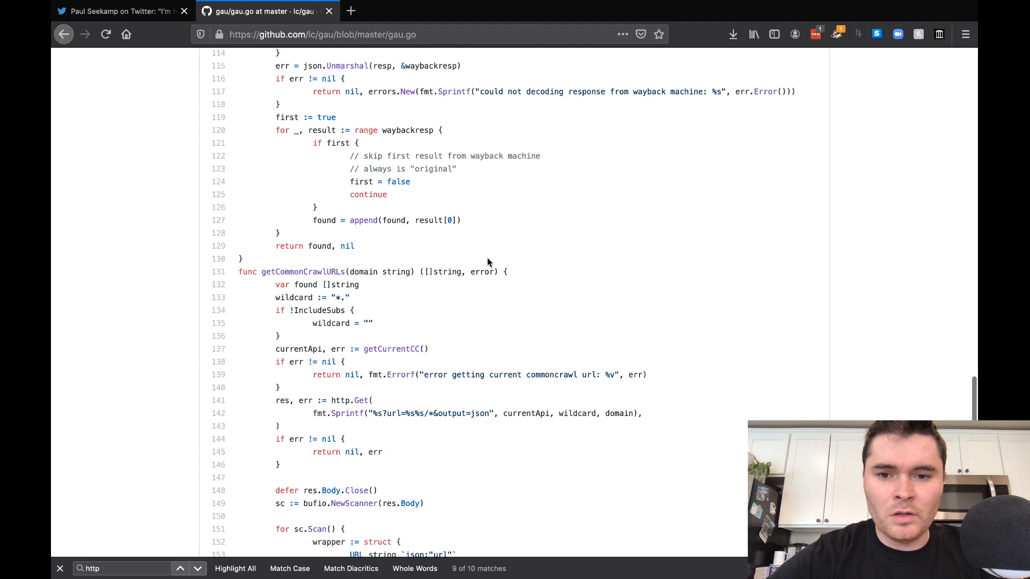
Read getCurrentCC to the end of gau.go, then return to the zoom tweet
scroll(up, 3)
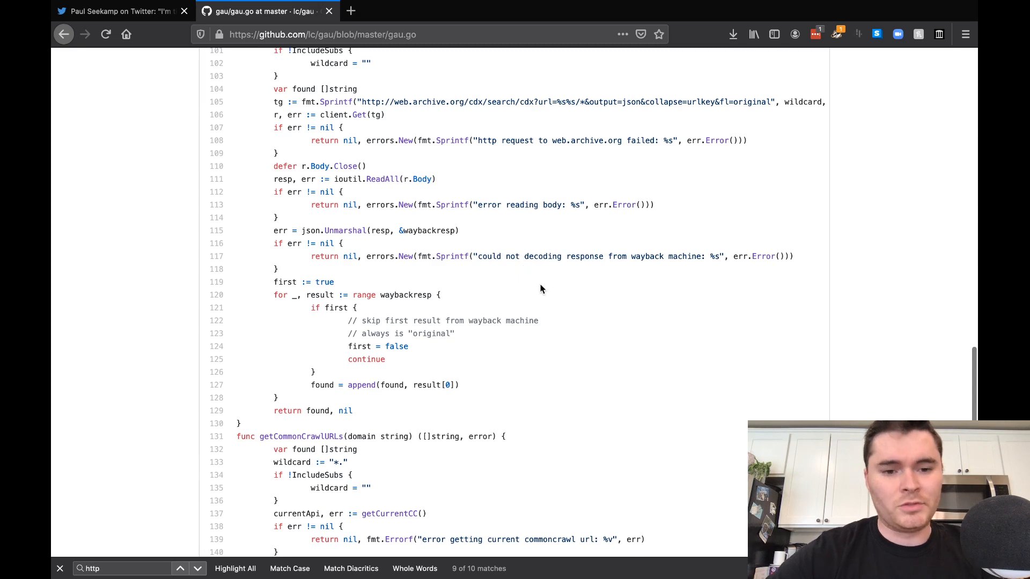
scroll(down, 3)
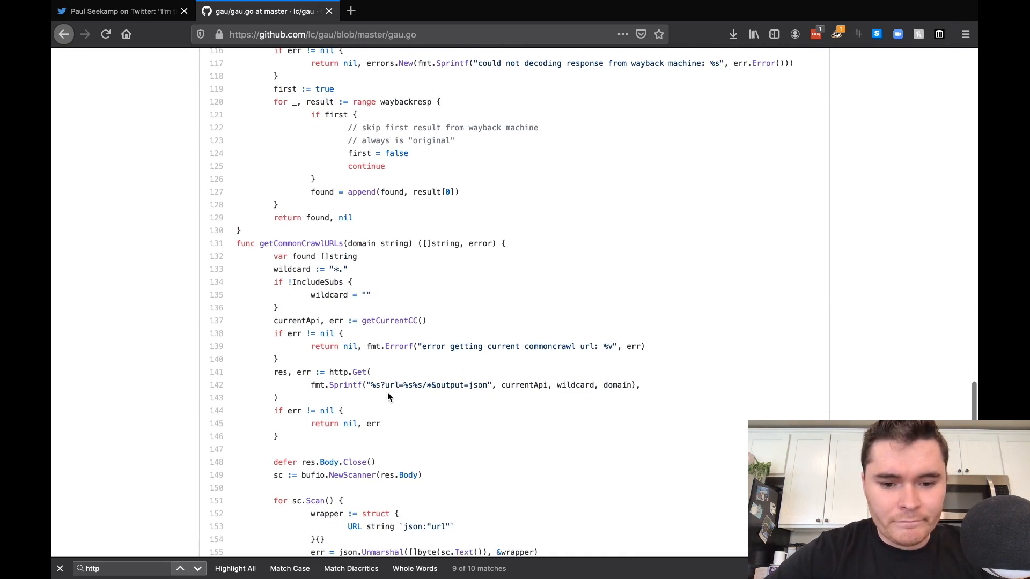
scroll(down, 3)
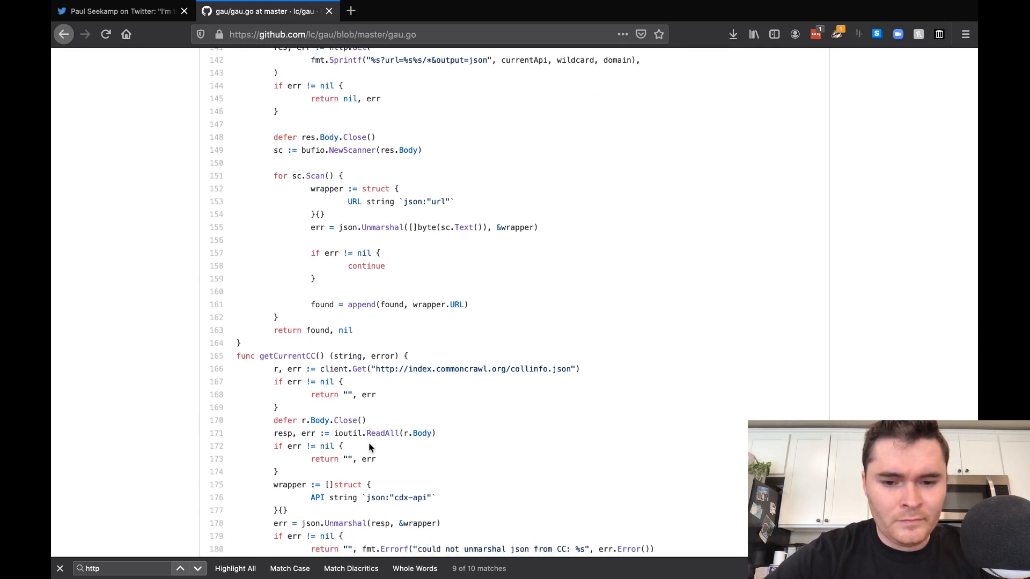
scroll(down, 3)
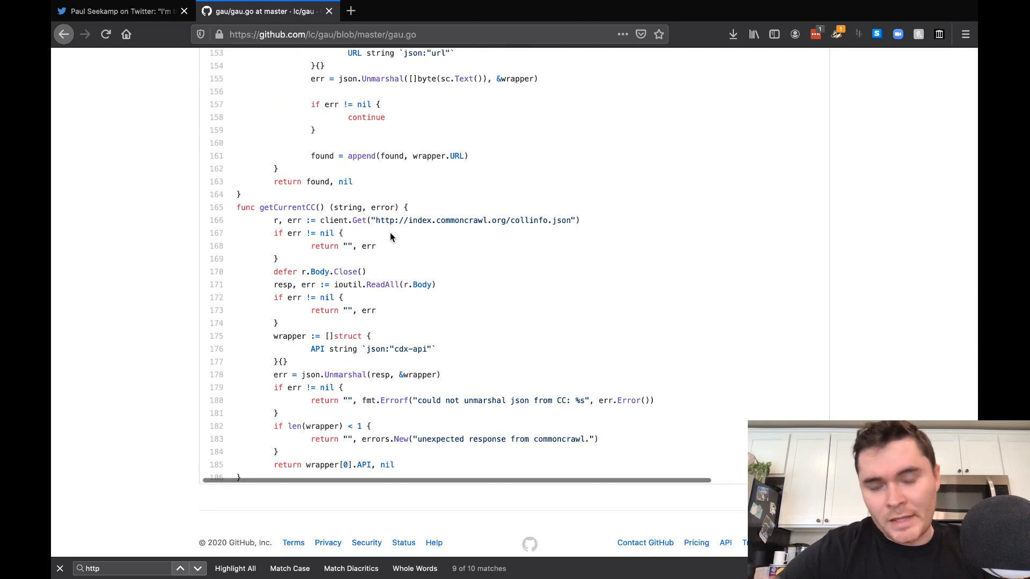
click(118, 12)
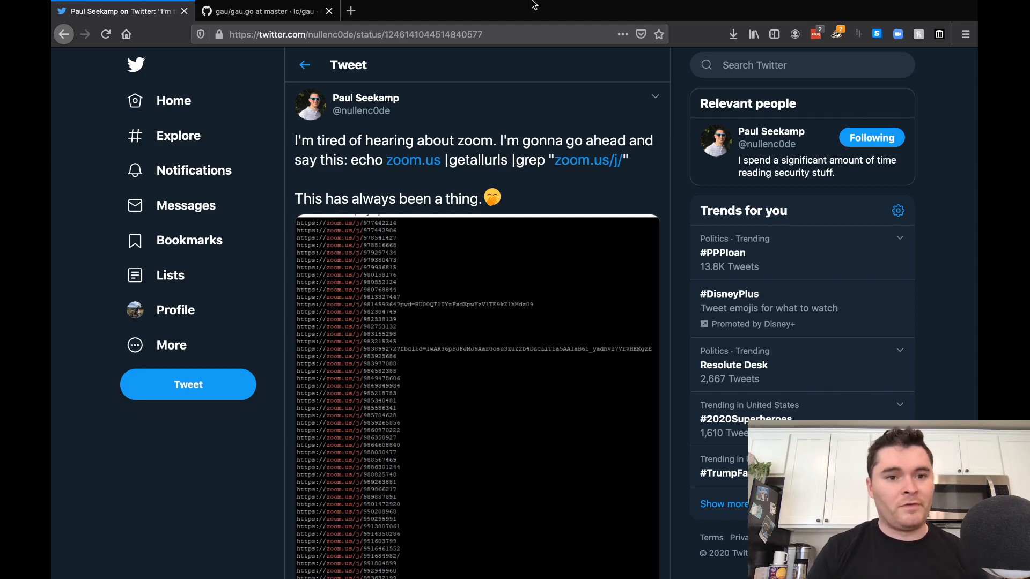
Review gau.go's imports, structs and main, then select the tweet command's grep filter
click(263, 11)
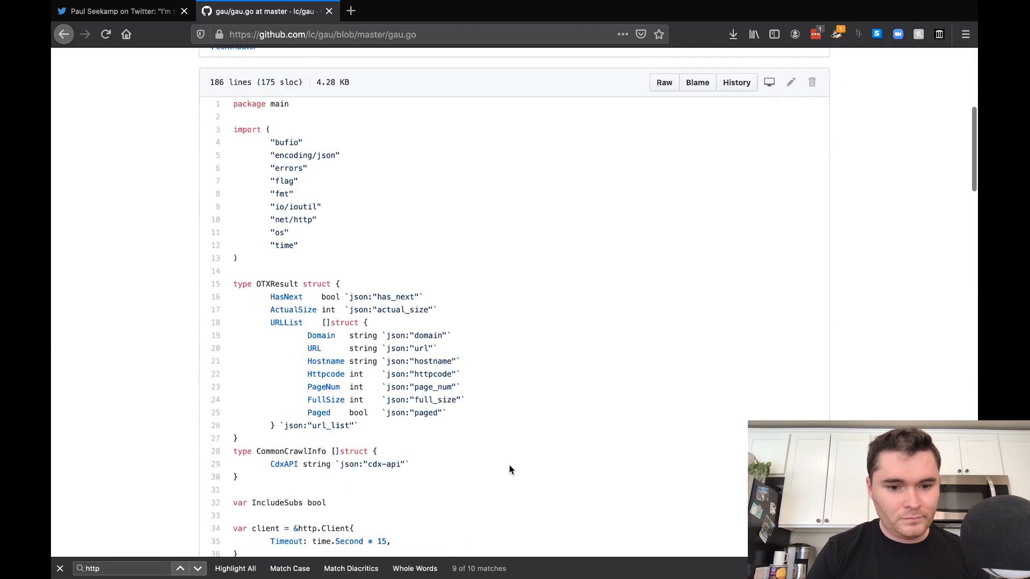
scroll(down, 3)
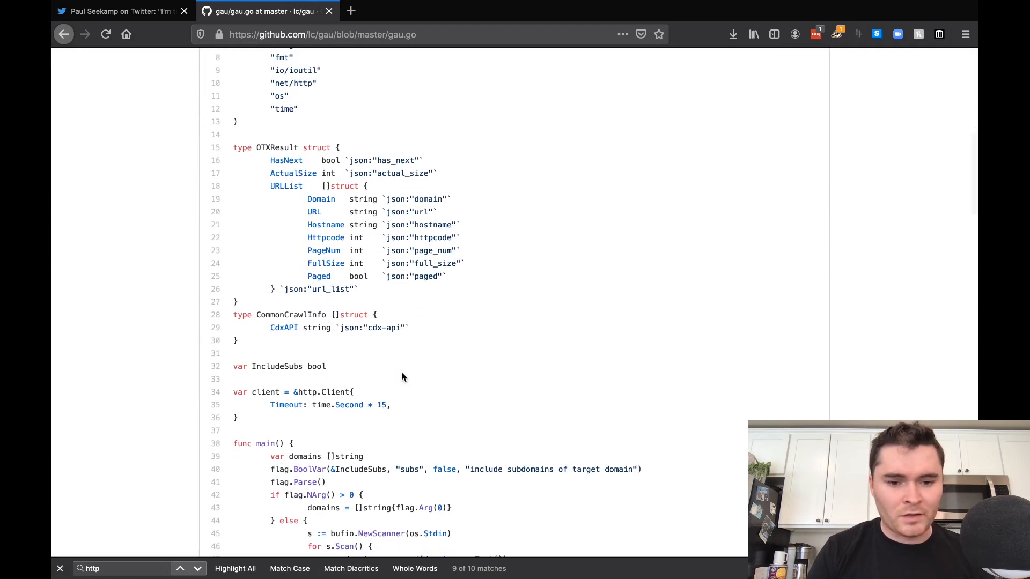
scroll(down, 3)
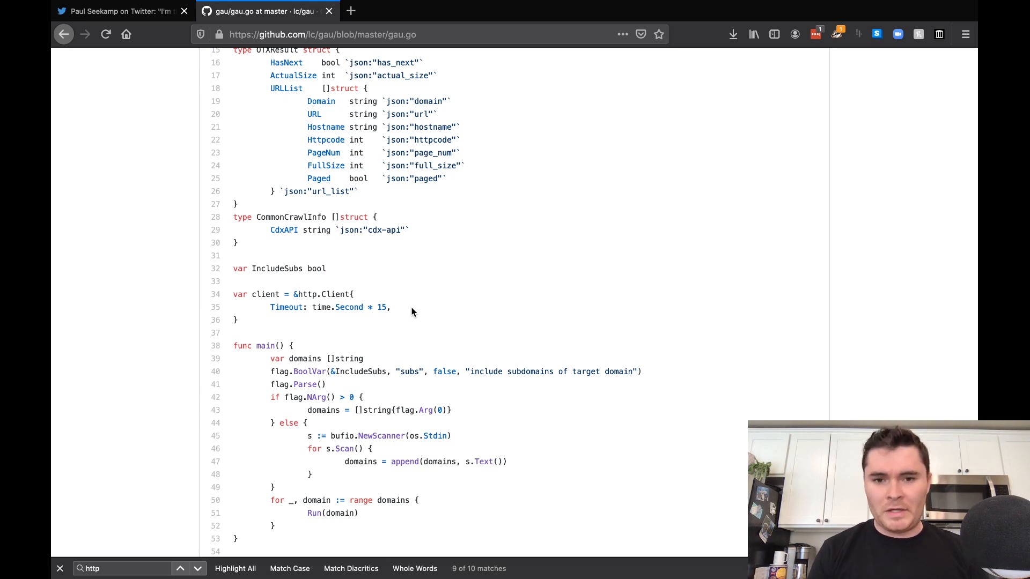
click(122, 12)
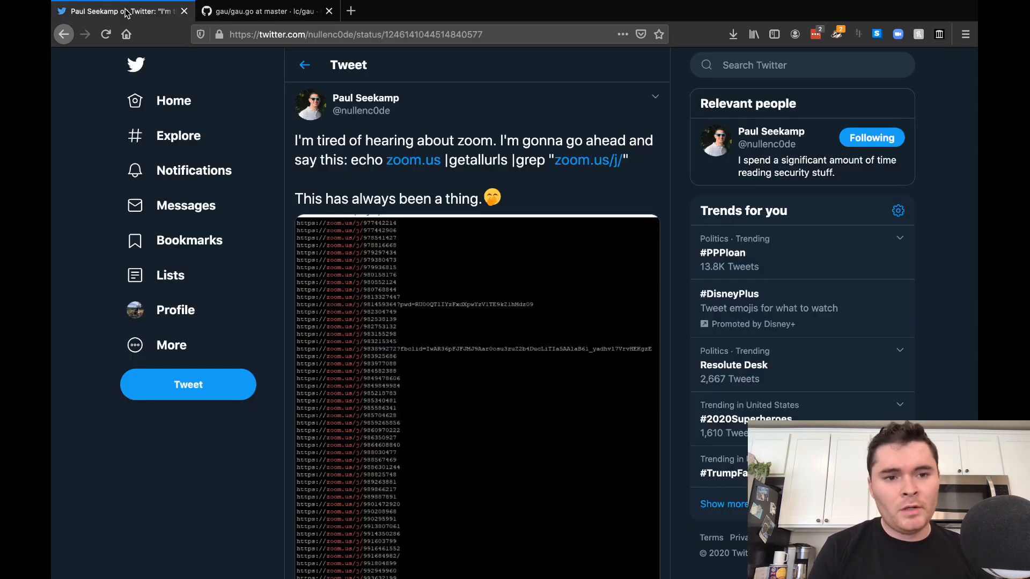
drag(515, 160, 628, 160)
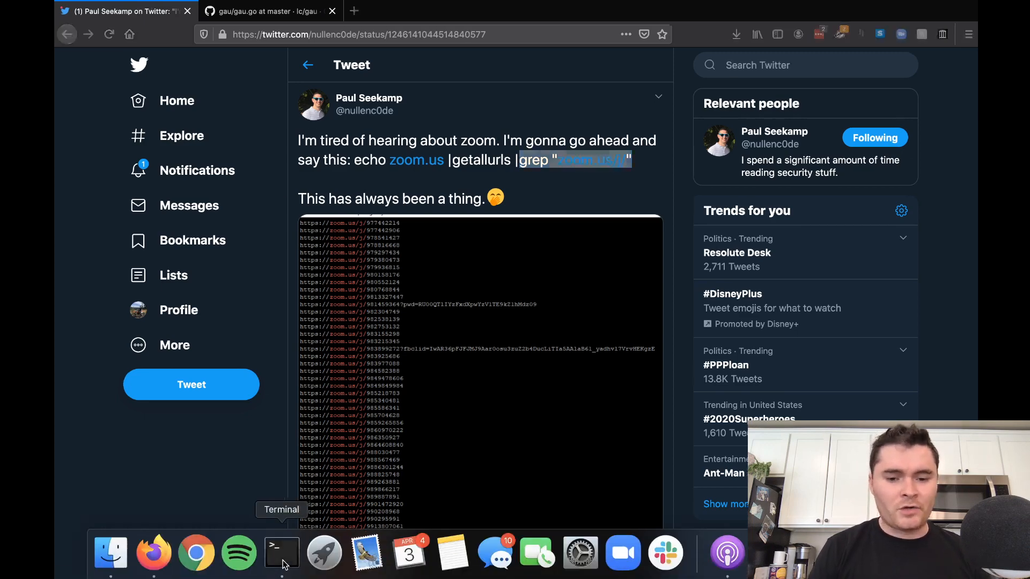
click(281, 552)
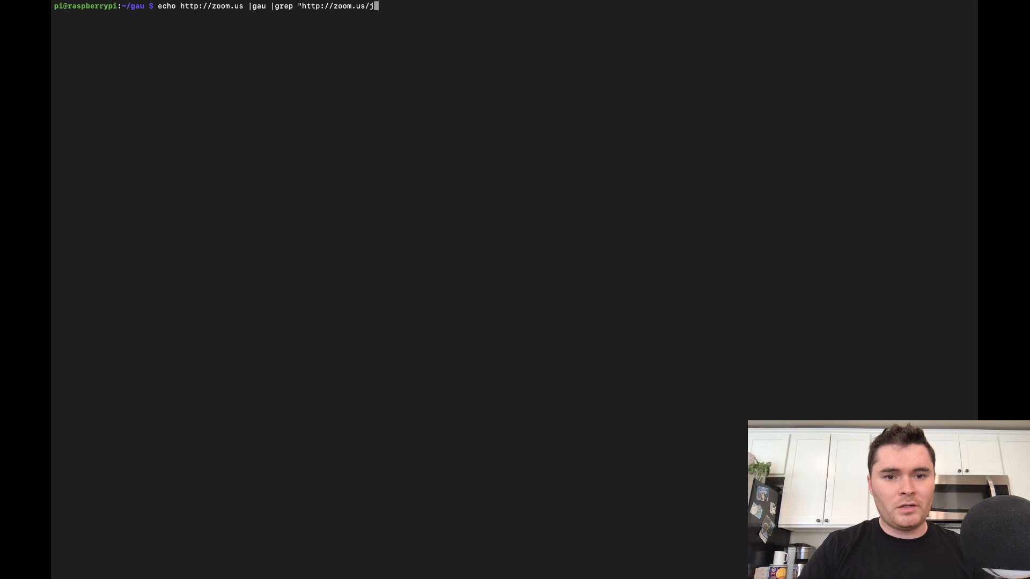
text(")
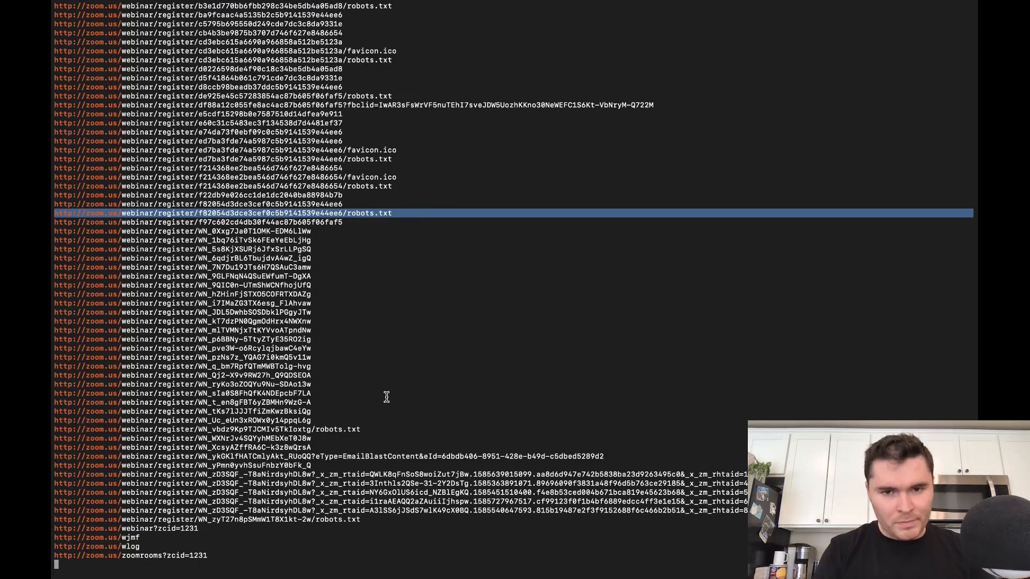
scroll(down, 3)
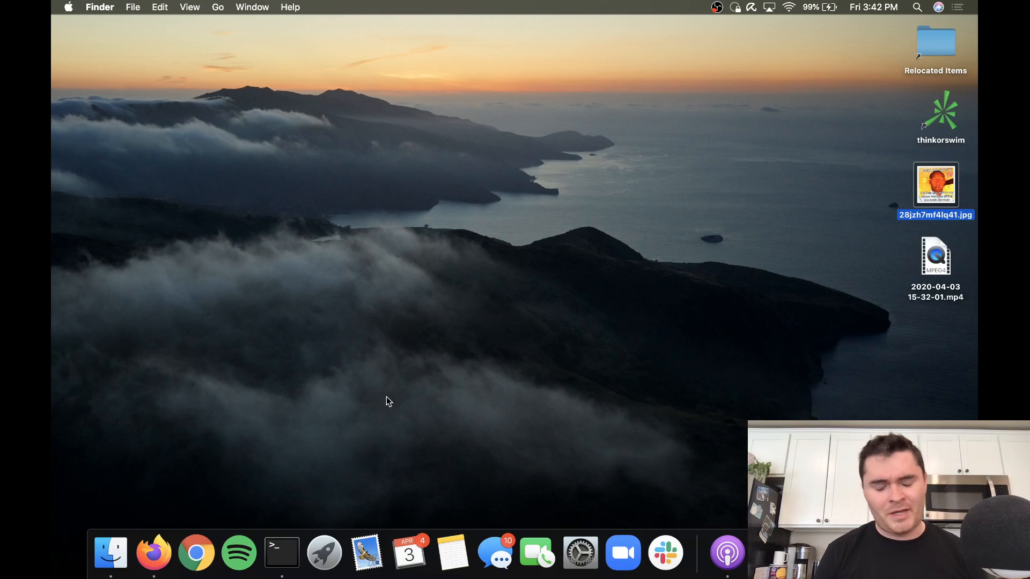
mouse_move(390, 401)
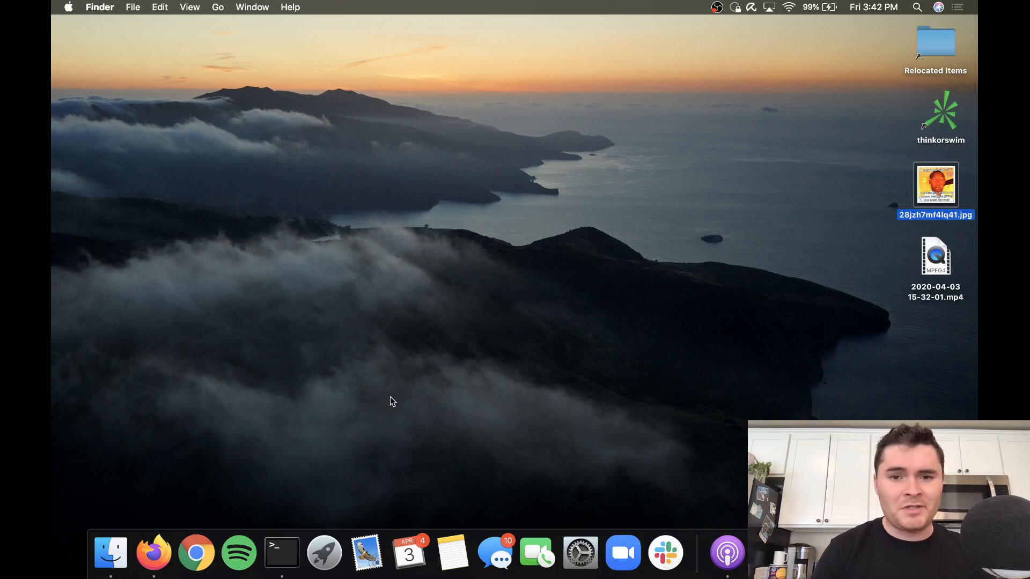